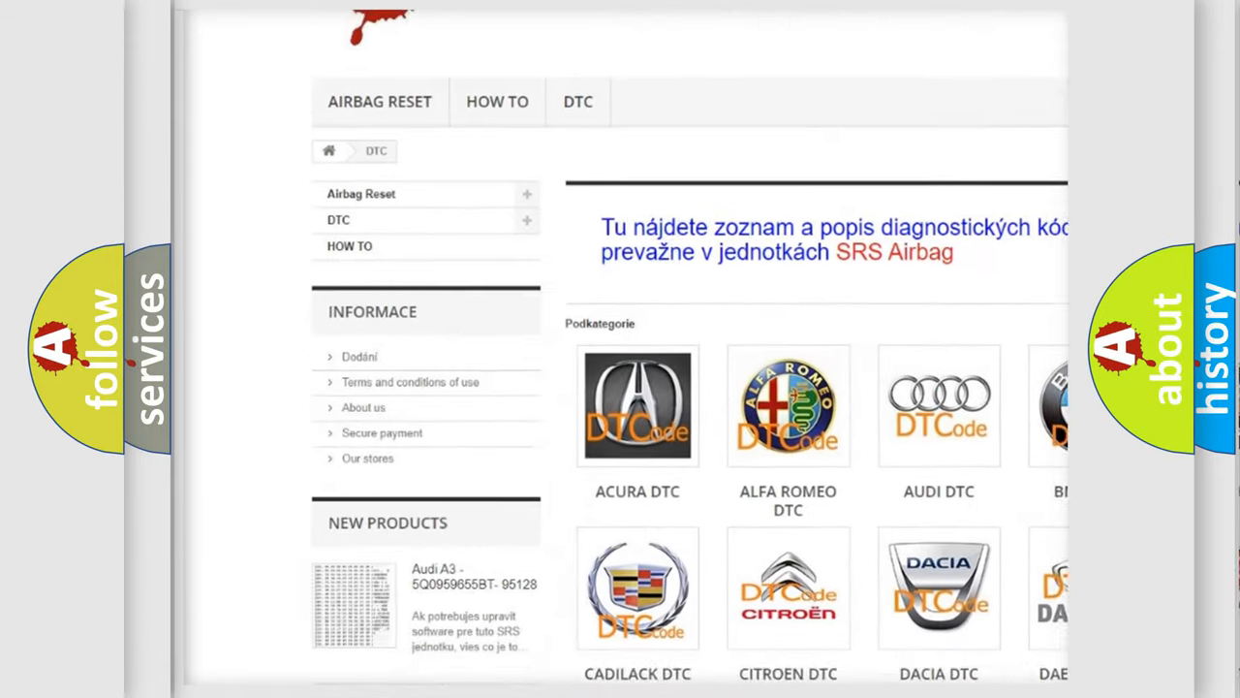
pyautogui.scroll(-3)
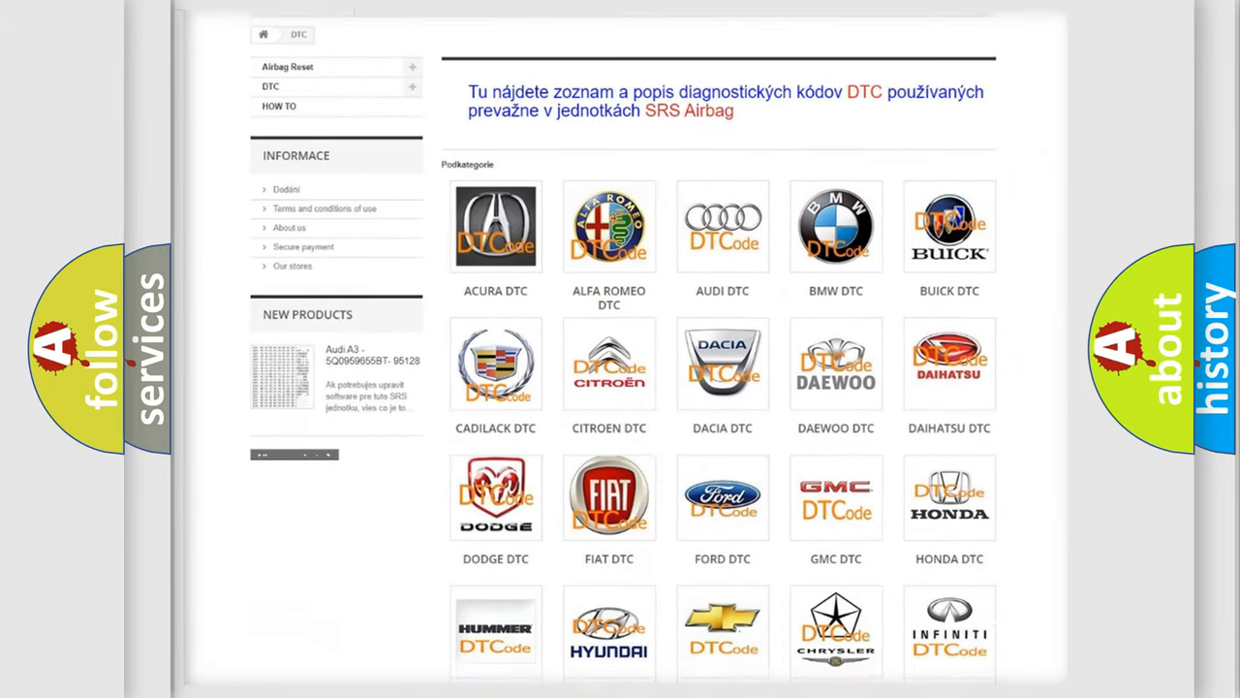
pyautogui.scroll(-3)
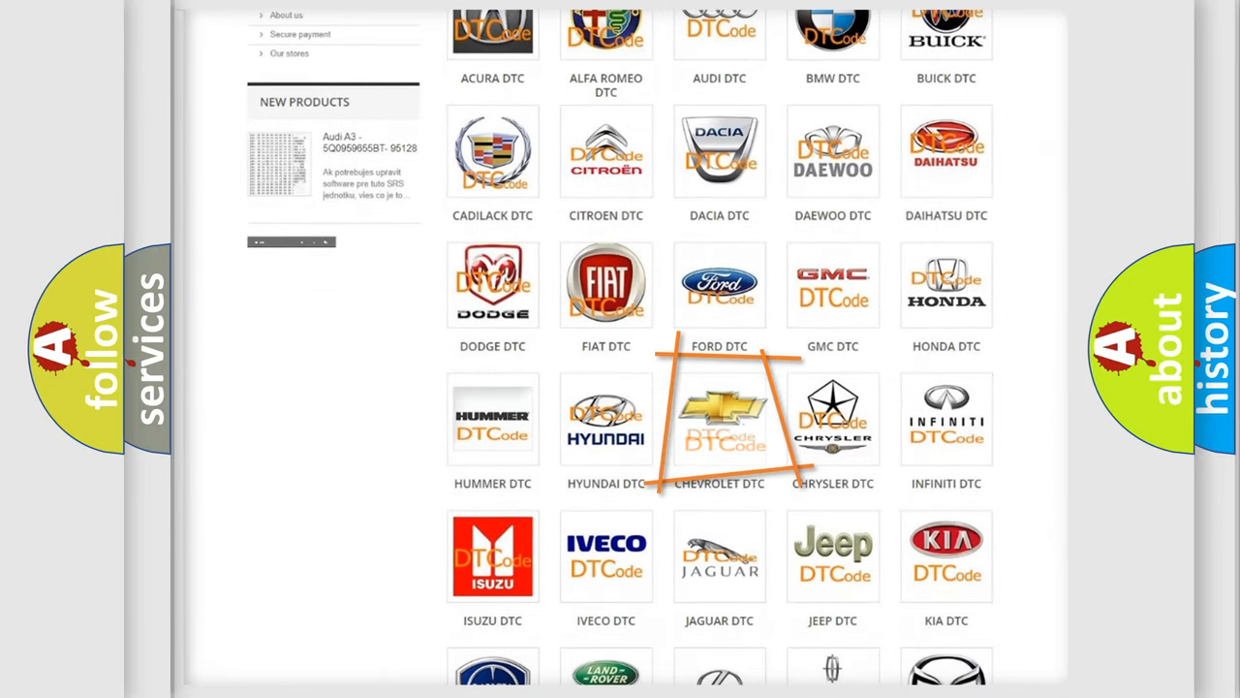